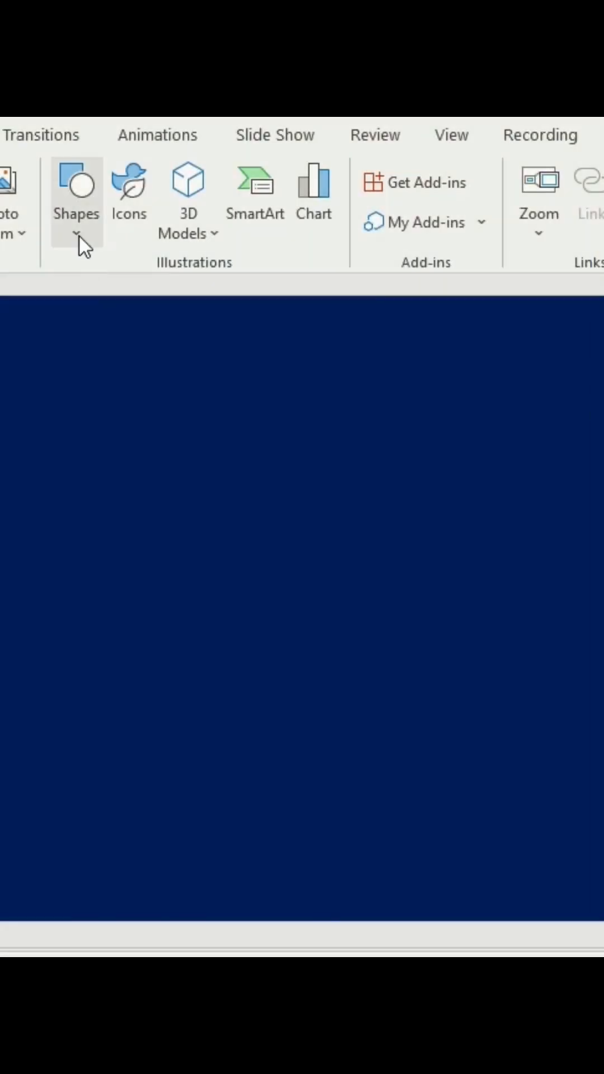
- Draw a hexagon and stretch it into a wide banner across the slide's middle
left_click_drag(37, 489, 113, 517)
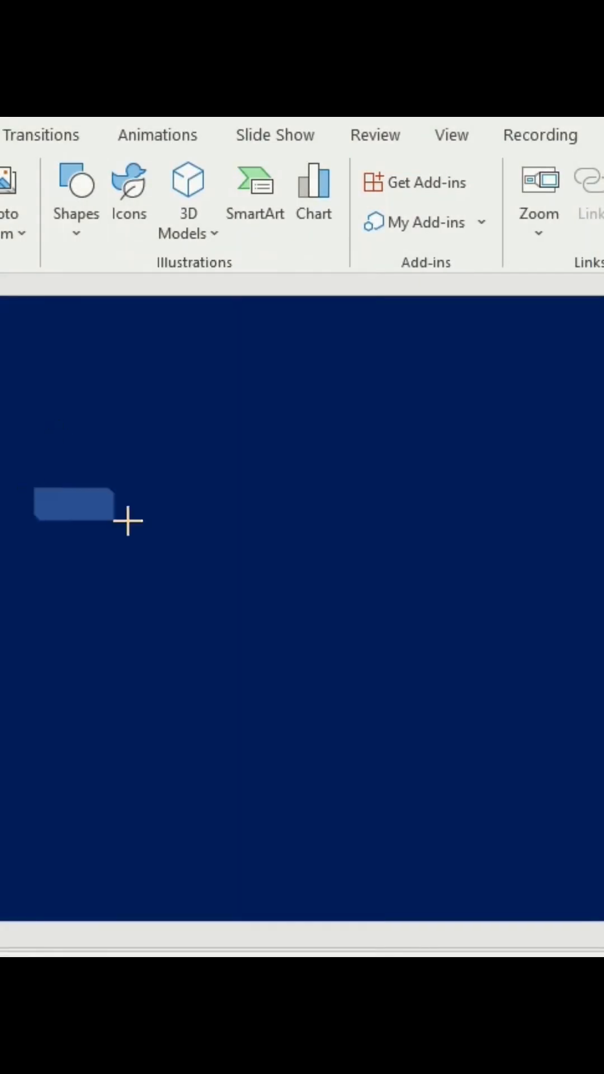
left_click_drag(33, 493, 565, 617)
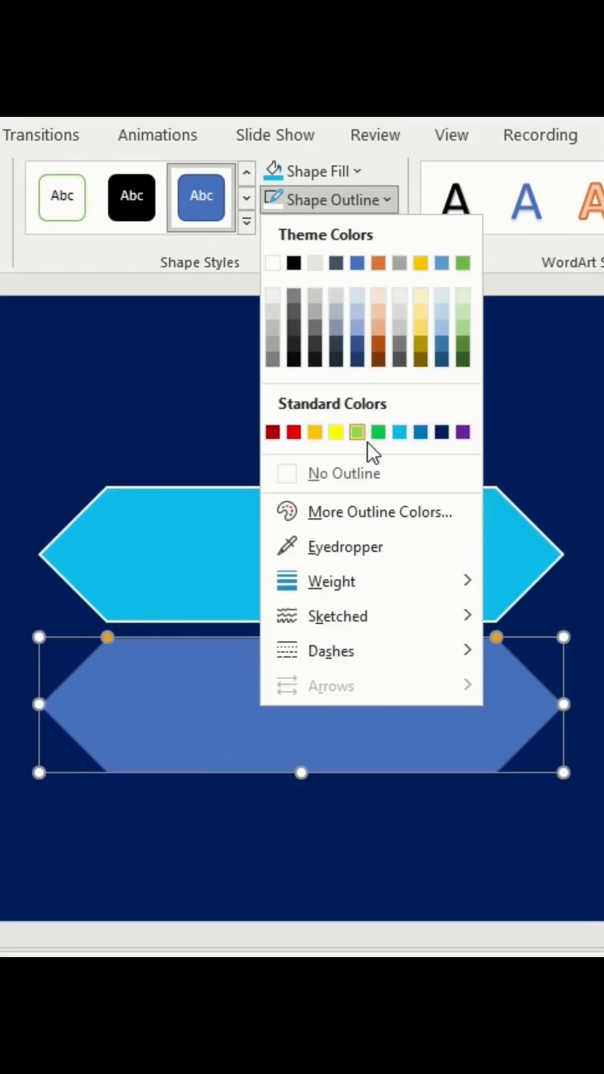
- Give the duplicate hexagon an outline, navy fill and soft edges for a glowing rim
left_click(357, 432)
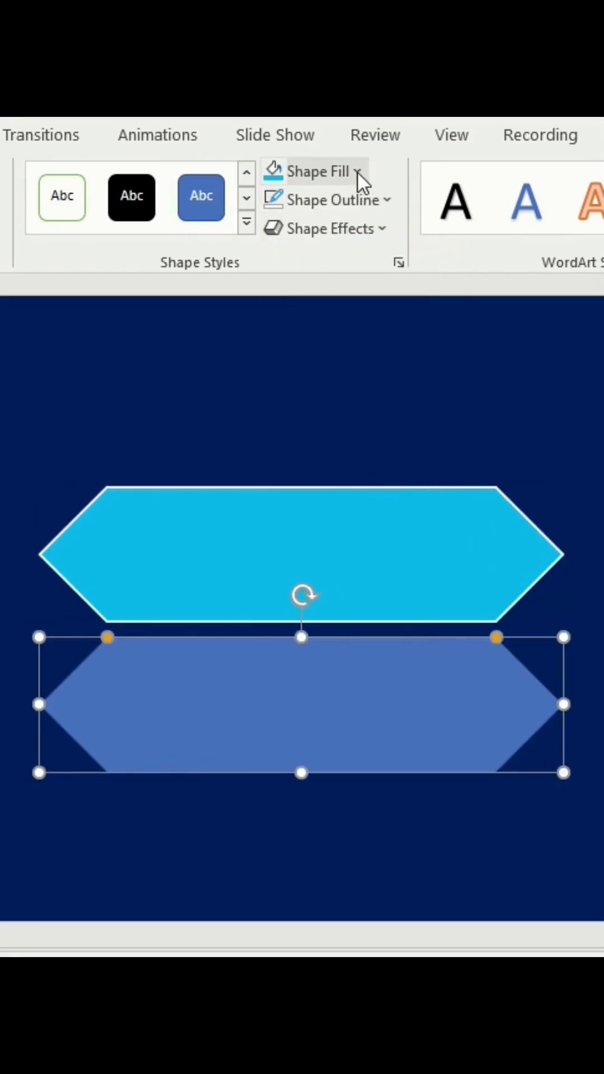
left_click(329, 229)
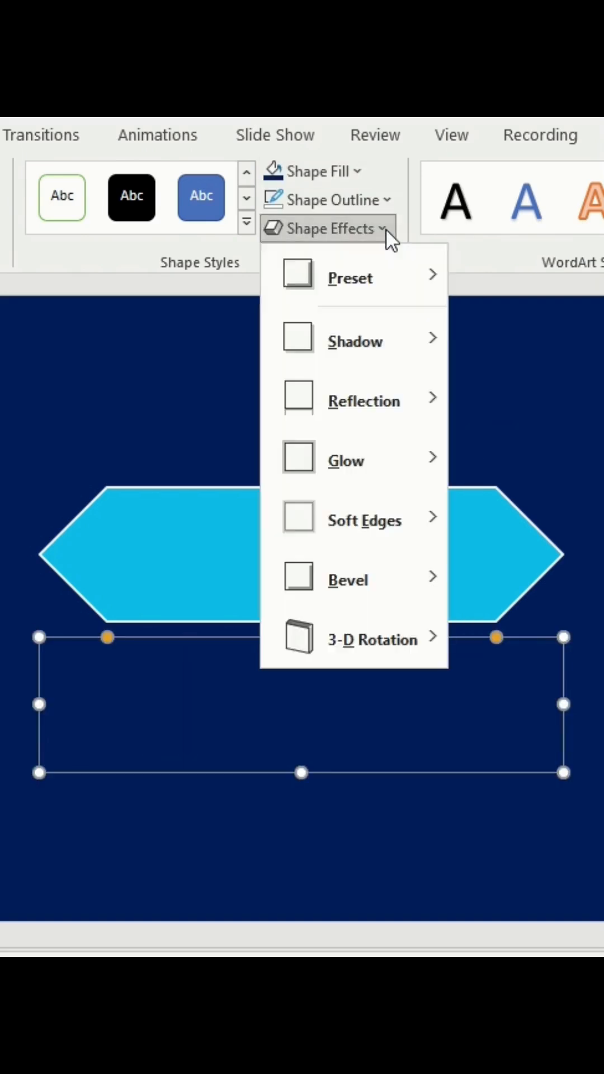
mouse_move(364, 520)
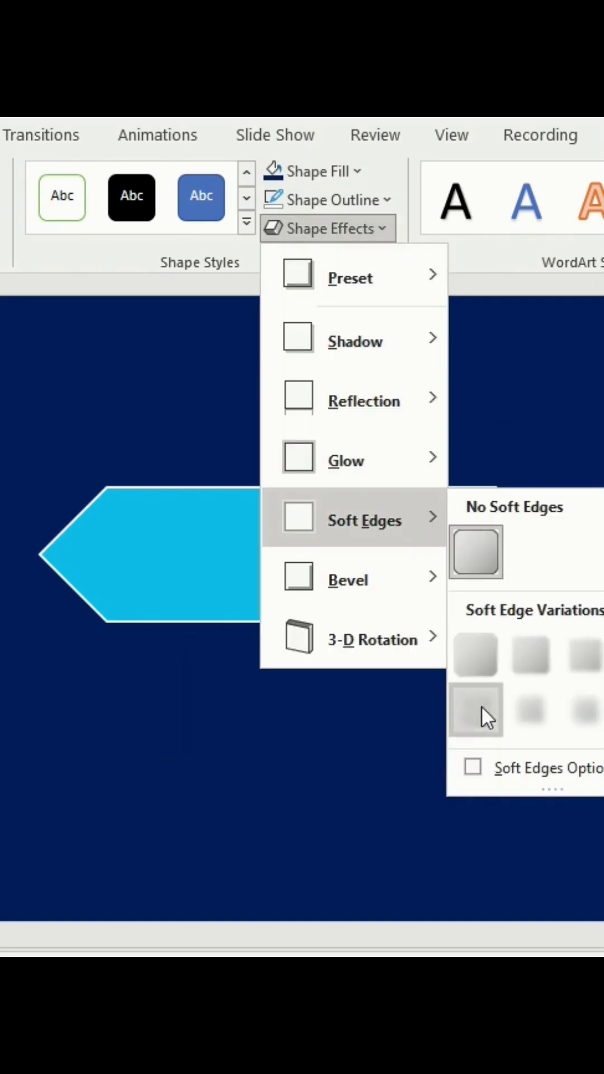
left_click(475, 709)
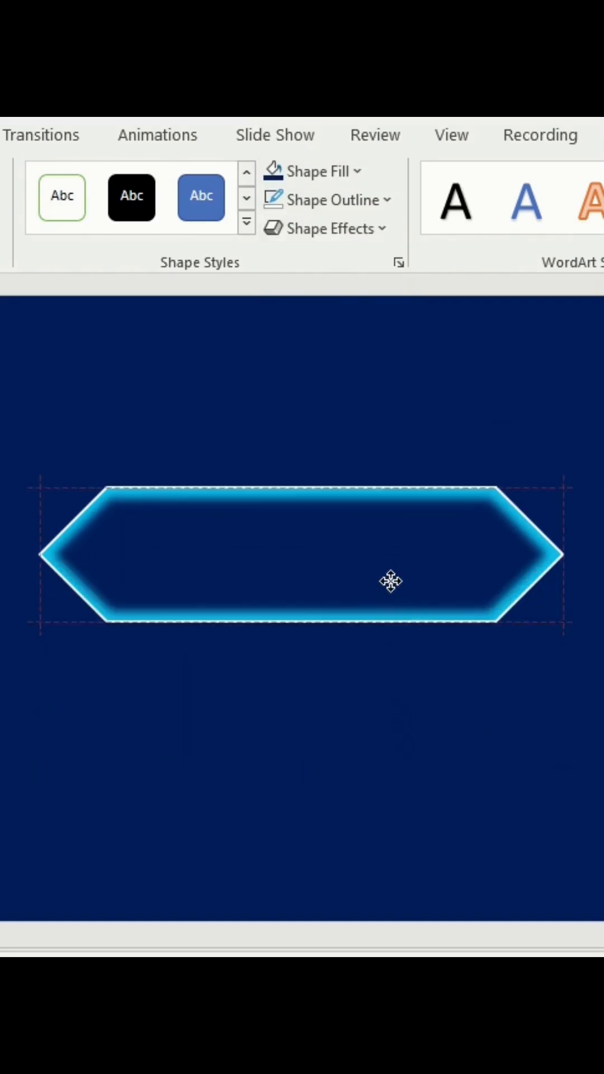
- Add a small circle inside the banner and apply soft-edge effects to the white dot
left_click(390, 555)
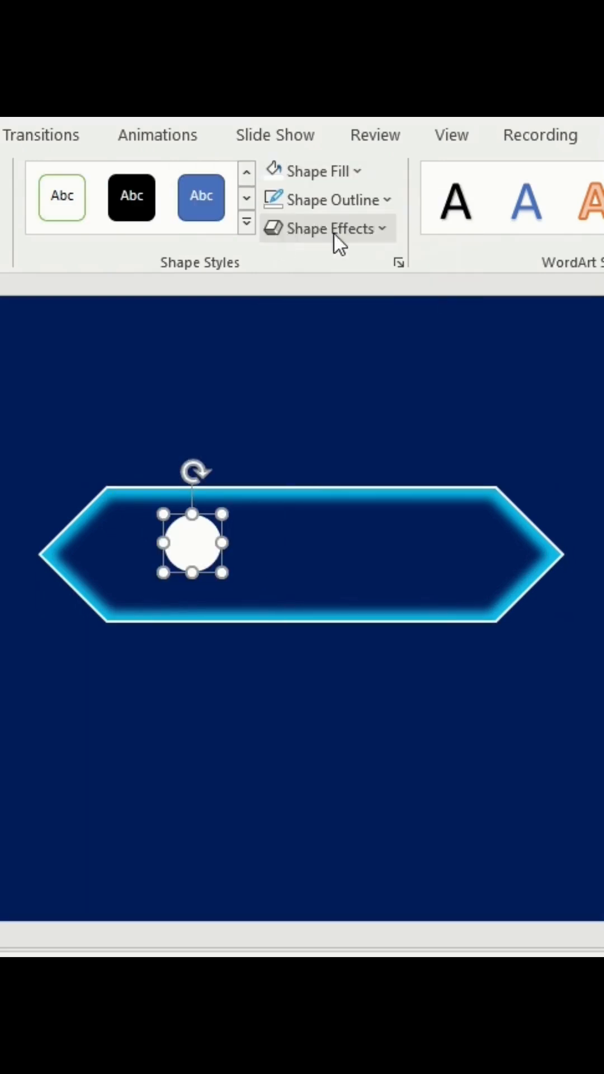
left_click(327, 229)
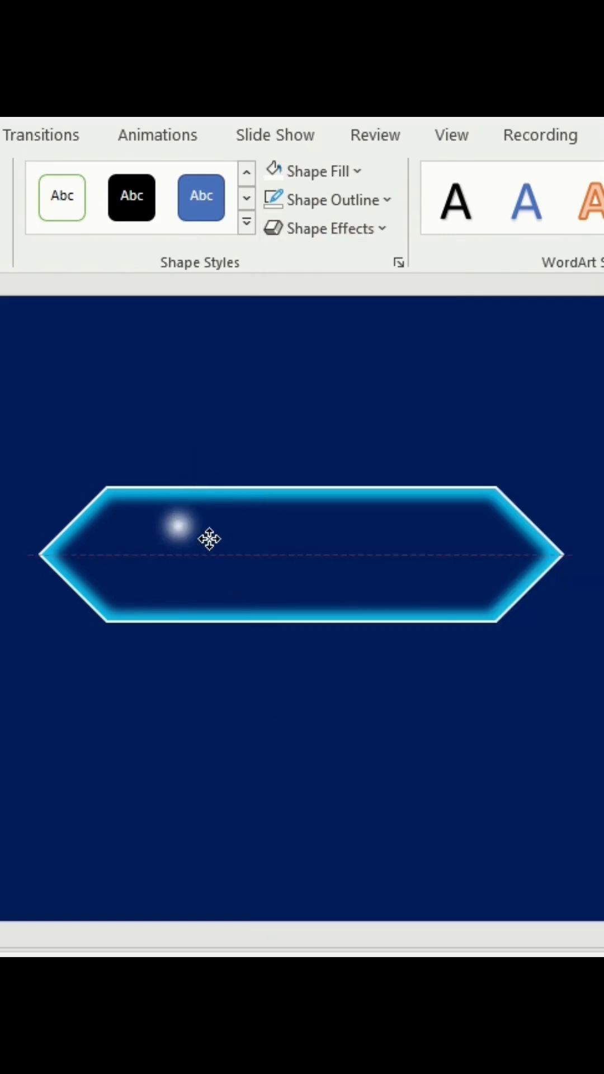
left_click(158, 134)
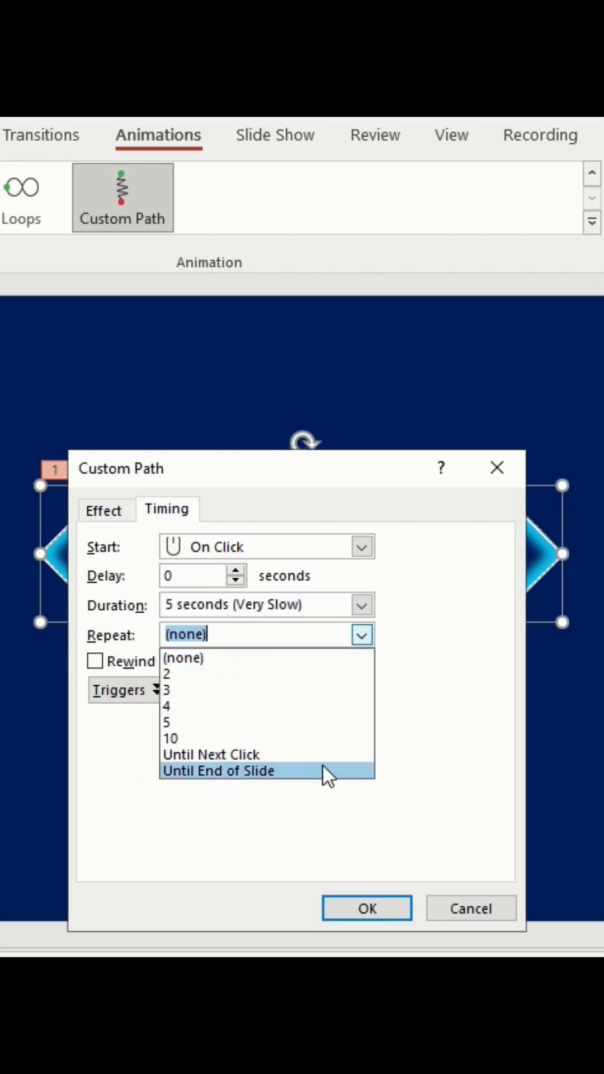
- Set the dot's custom path animation to repeat until the end of the slide
left_click(366, 909)
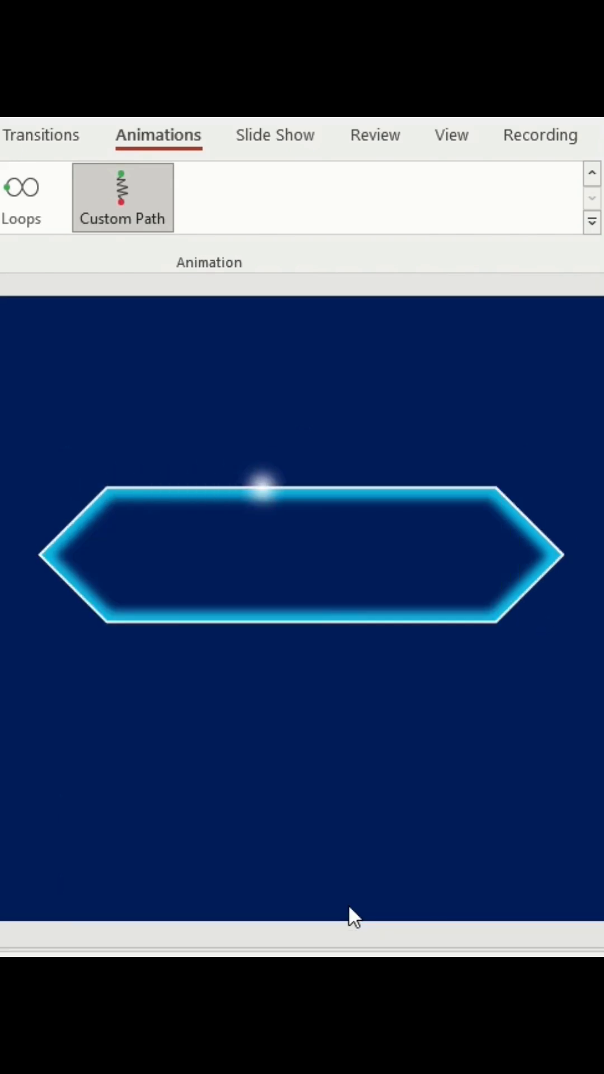